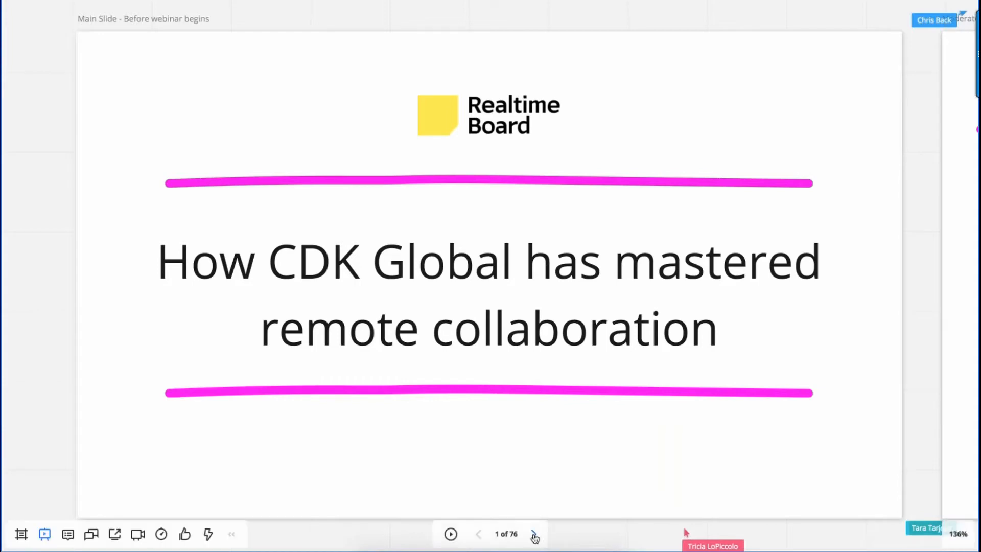
# Advance the presentation to the next frame, "My situation", about the distributed design organization
pyautogui.click(533, 533)
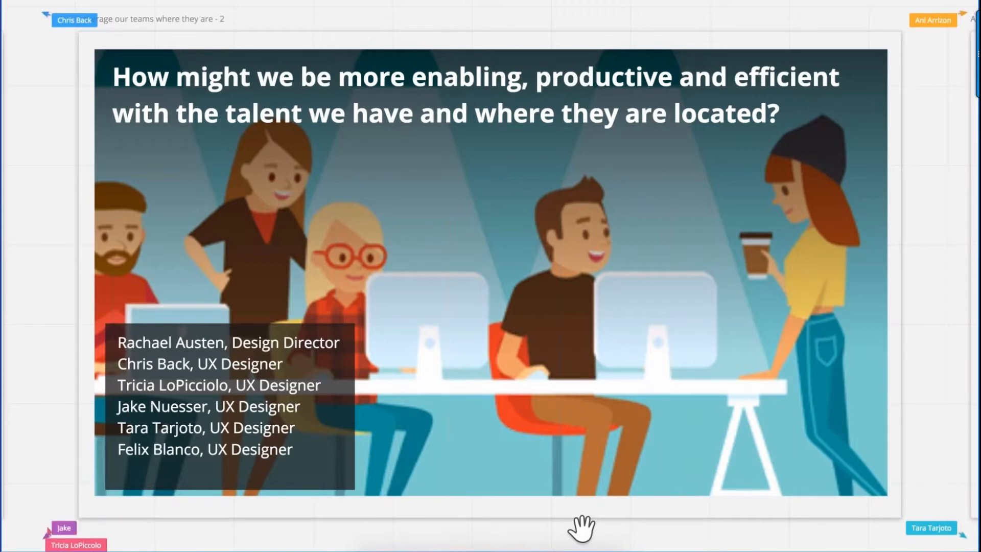
pyautogui.moveTo(147, 498)
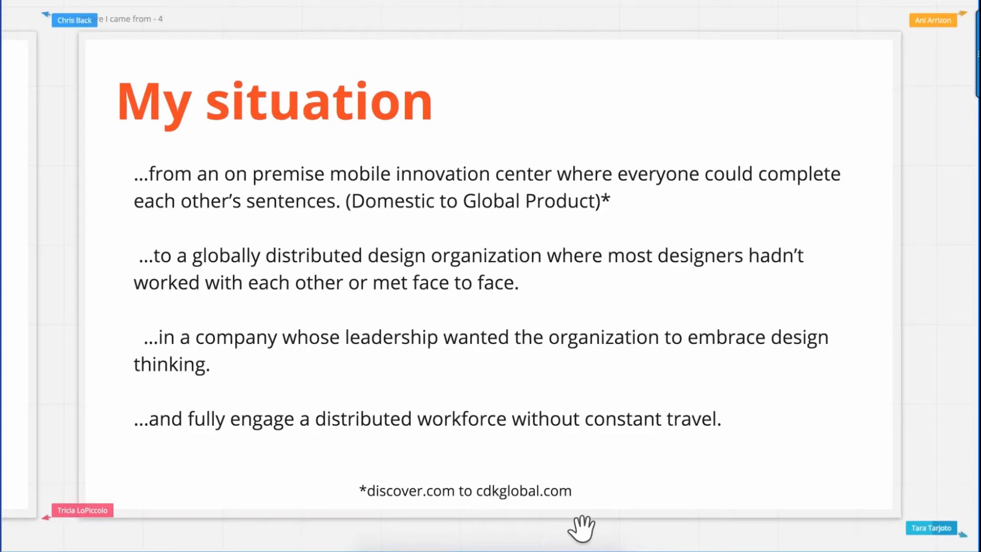
pyautogui.moveTo(73, 270)
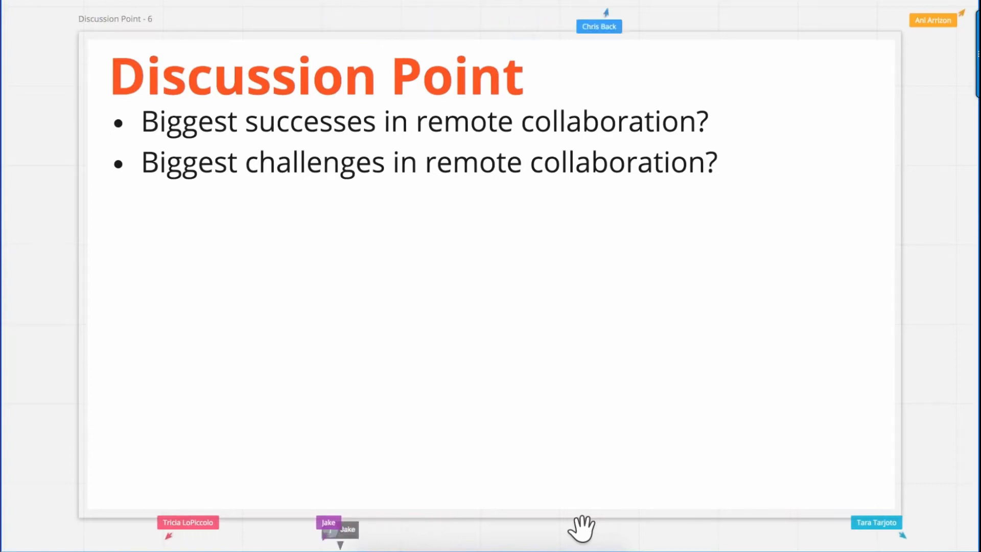
# Rearrange the sticky-note answers such as "Make time for face to face" and "Video Capabilities" on the Discussion Point frame
pyautogui.moveTo(338, 531); pyautogui.dragTo(188, 272)
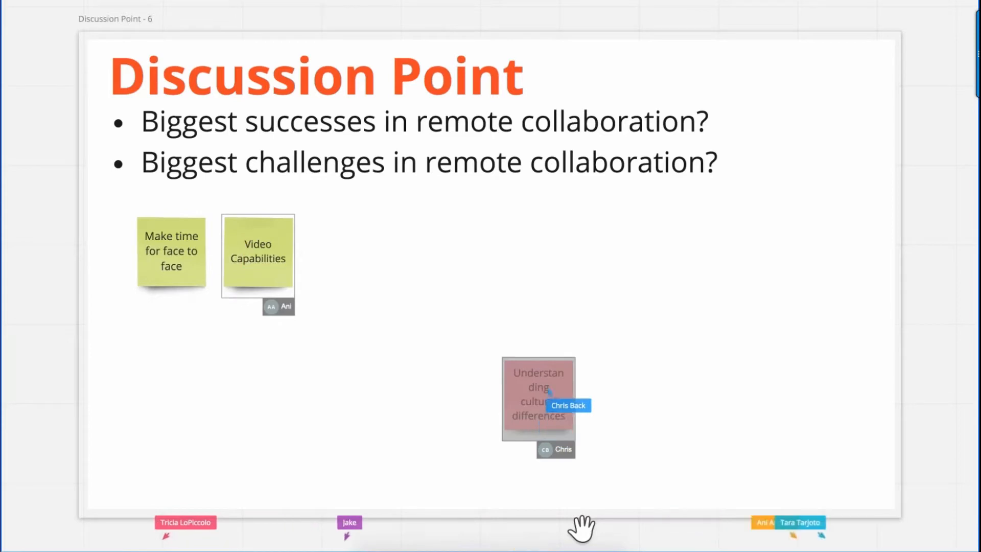
pyautogui.moveTo(539, 401); pyautogui.dragTo(551, 269)
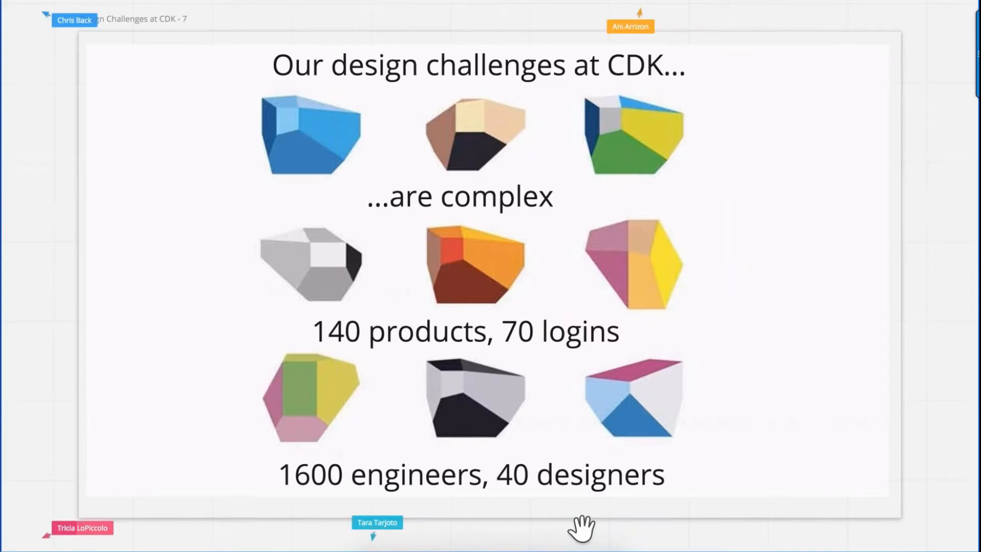
pyautogui.moveTo(355, 27)
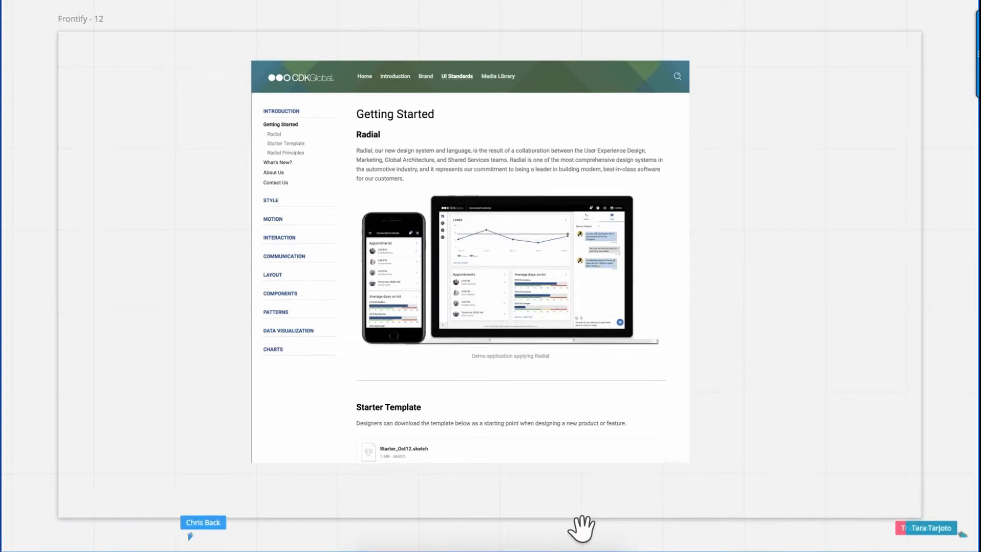
pyautogui.moveTo(74, 527)
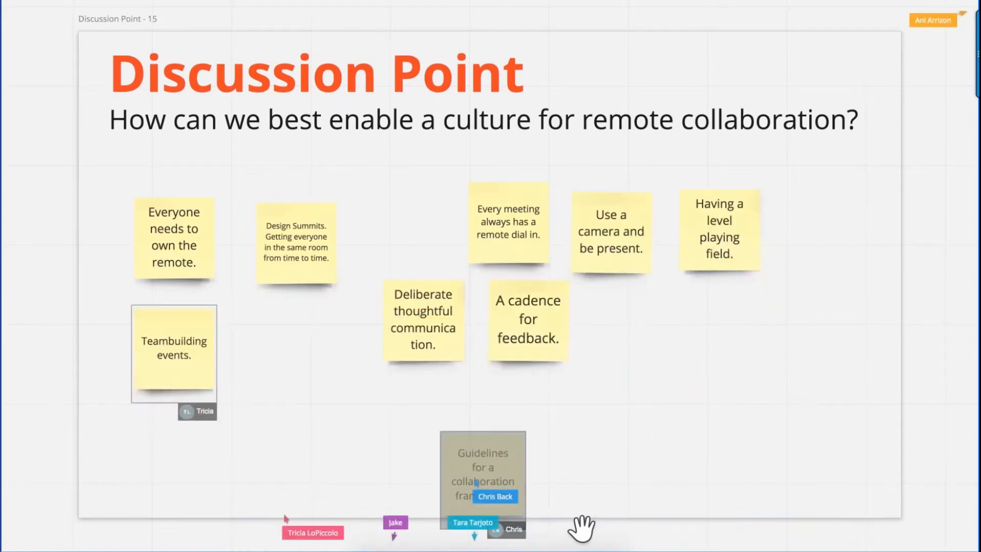
# Drag the sticky notes on remote collaboration culture into place on the frame 15 Discussion Point
pyautogui.moveTo(481, 475); pyautogui.dragTo(288, 357)
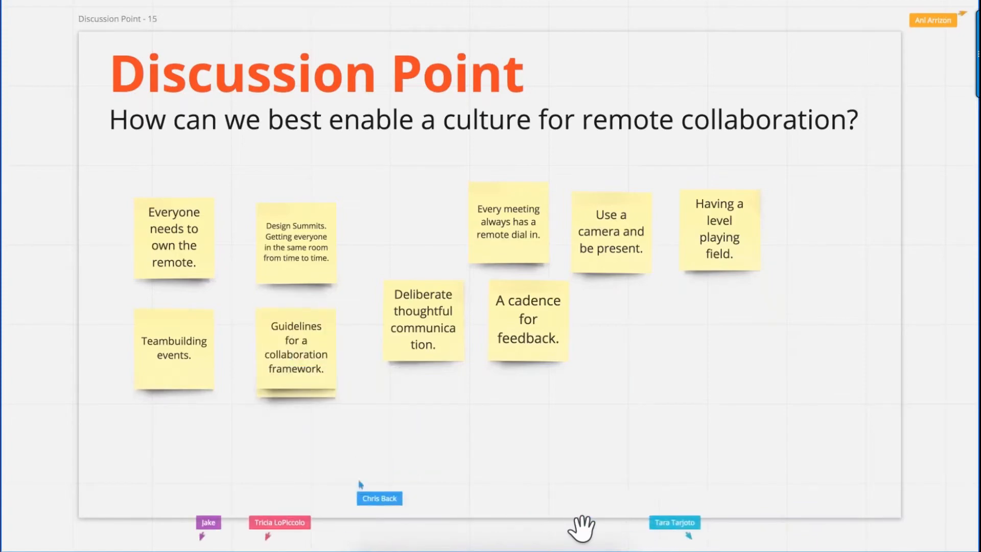
pyautogui.moveTo(295, 350); pyautogui.dragTo(659, 345)
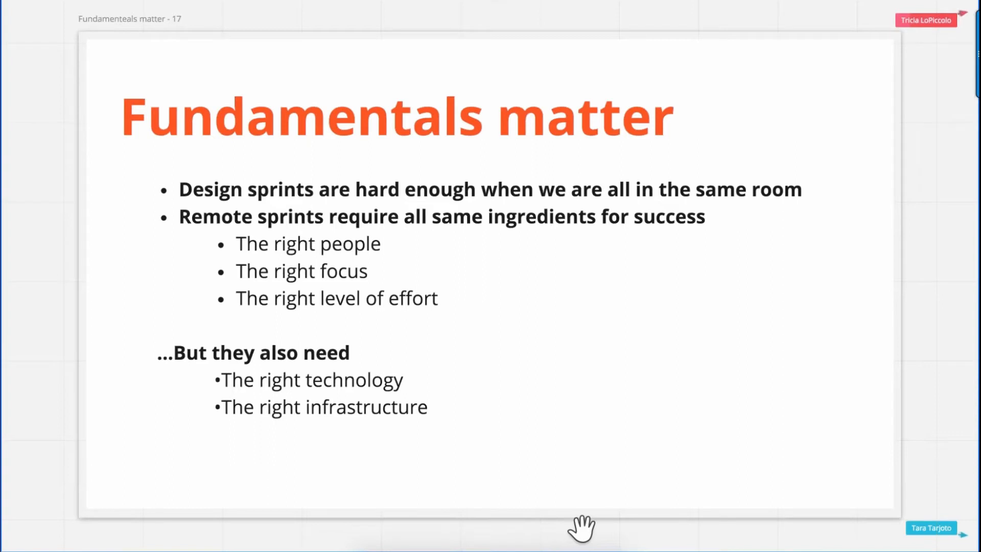
pyautogui.moveTo(932, 212)
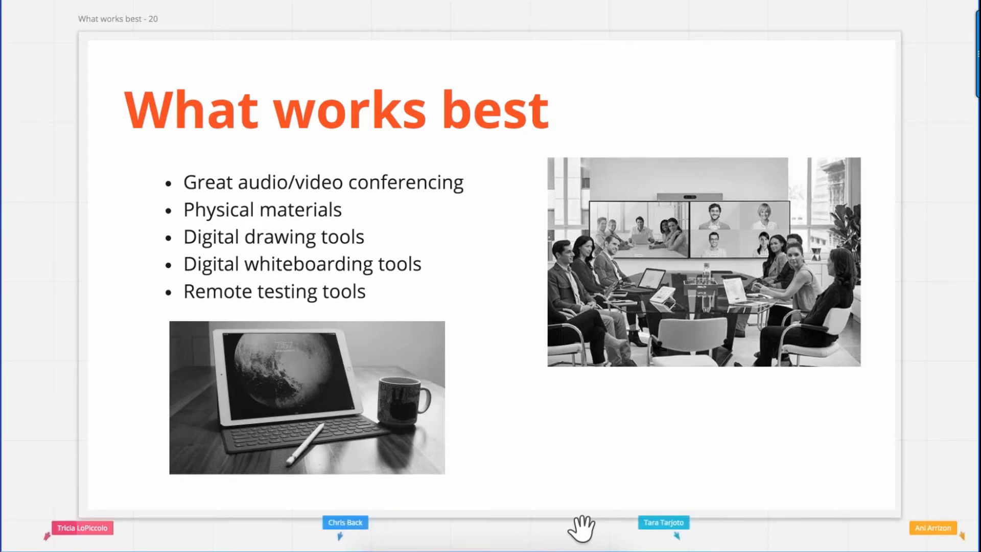
pyautogui.moveTo(831, 522)
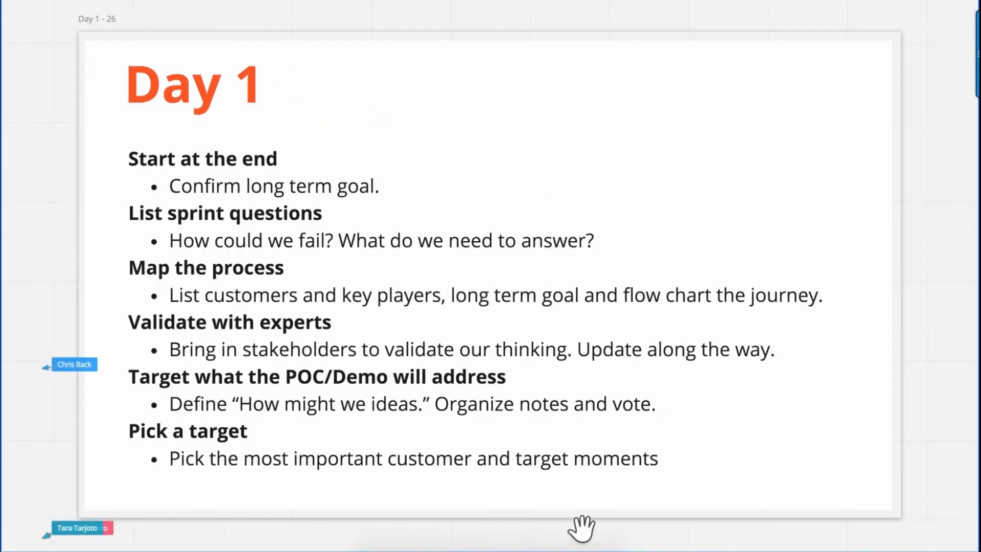
pyautogui.moveTo(74, 392)
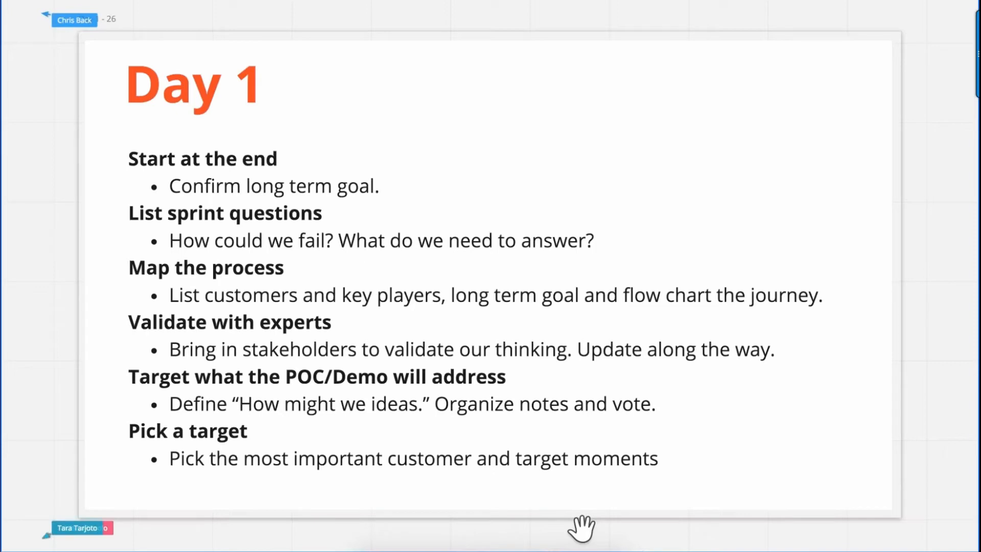
pyautogui.moveTo(804, 534)
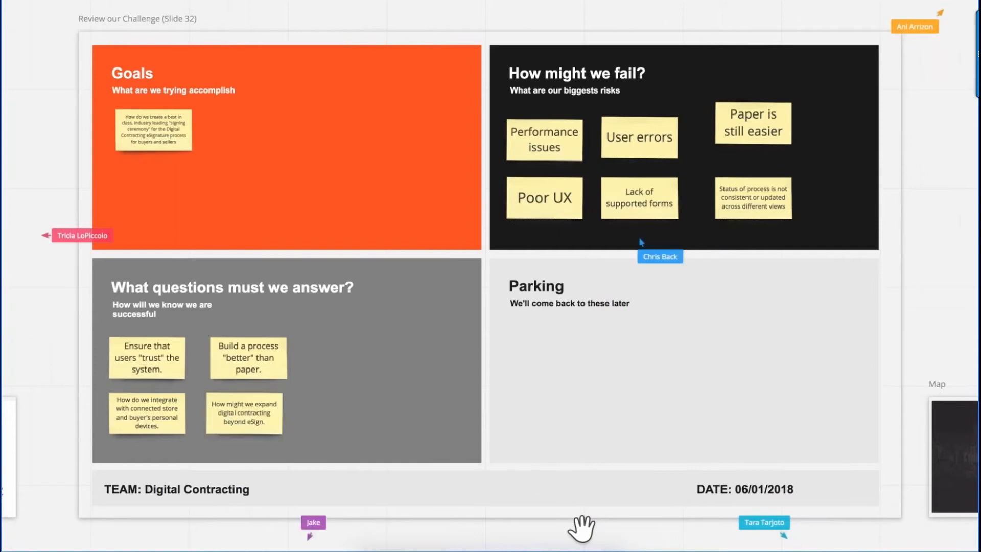
pyautogui.moveTo(912, 225)
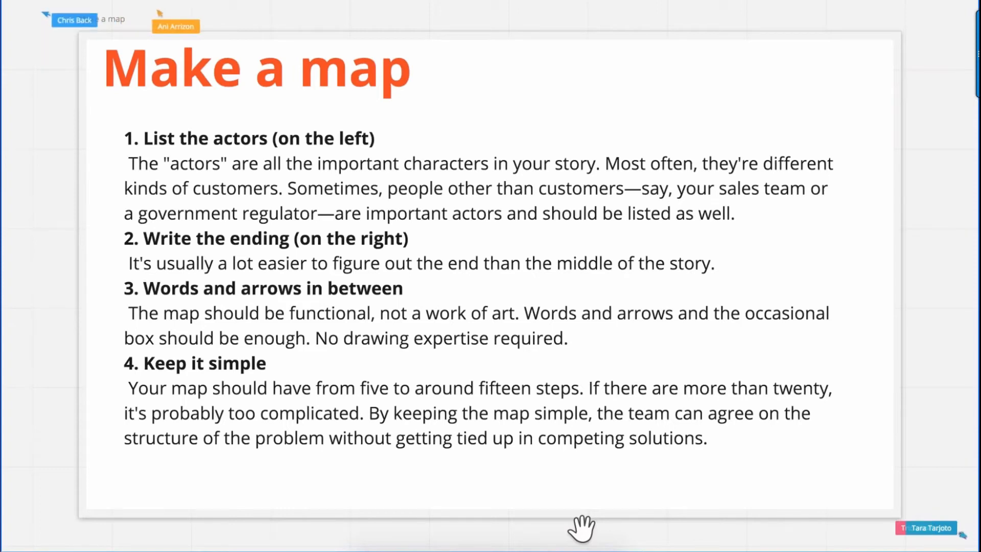
pyautogui.moveTo(366, 27)
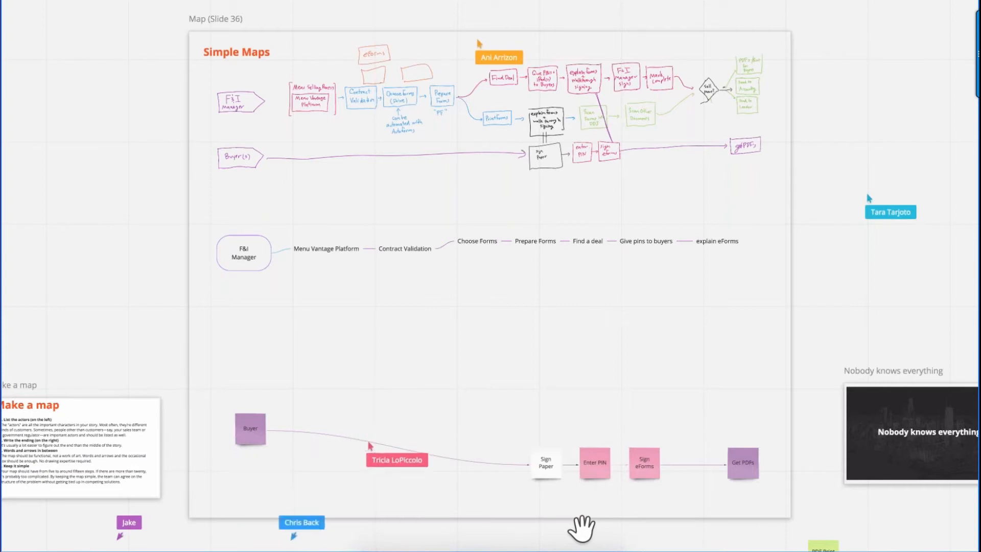
pyautogui.moveTo(396, 460); pyautogui.dragTo(406, 457)
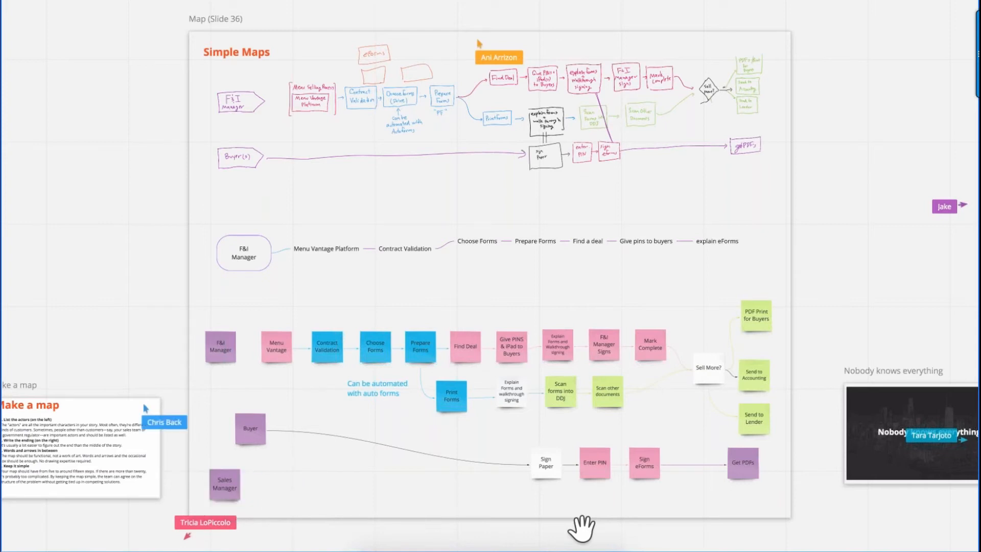
pyautogui.moveTo(74, 300)
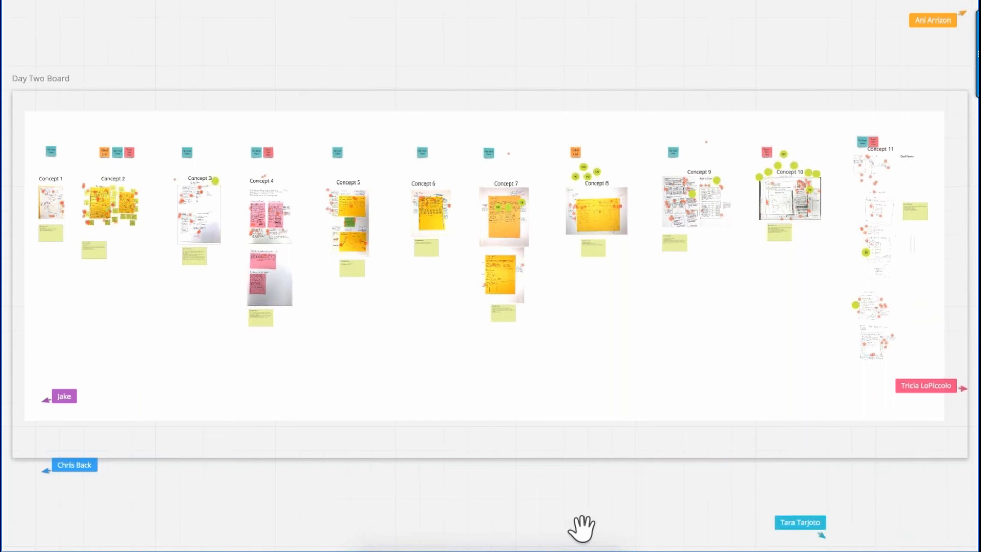
pyautogui.moveTo(191, 522)
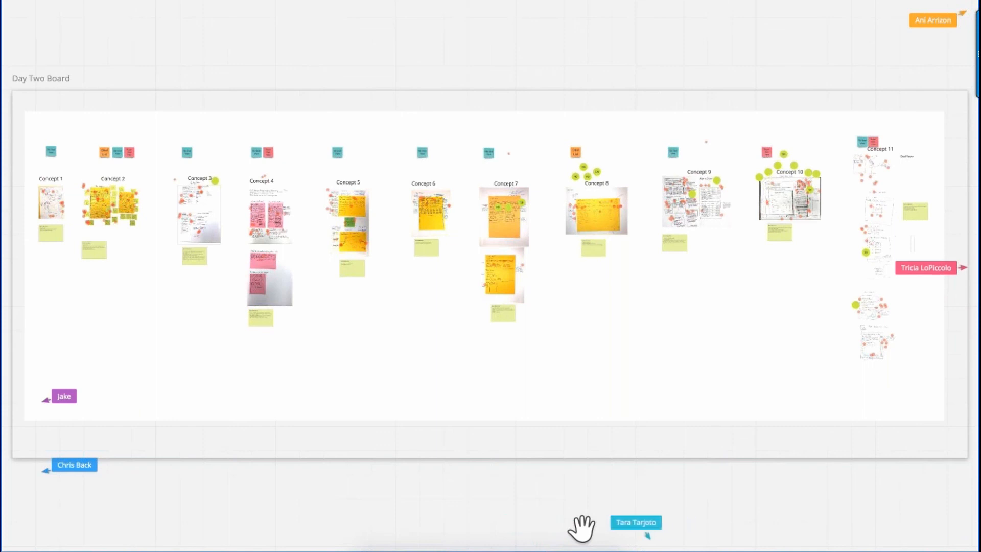
pyautogui.moveTo(931, 527)
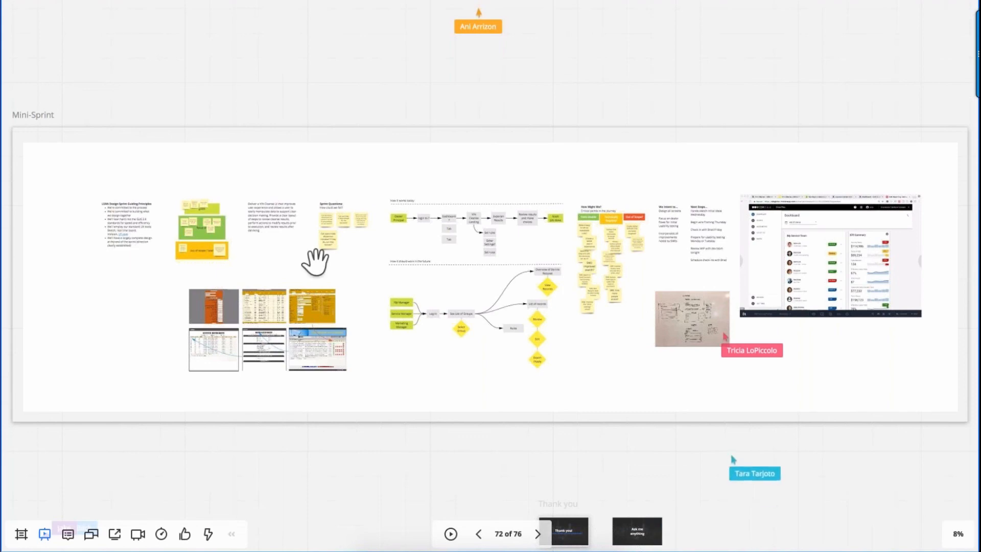
pyautogui.moveTo(543, 360)
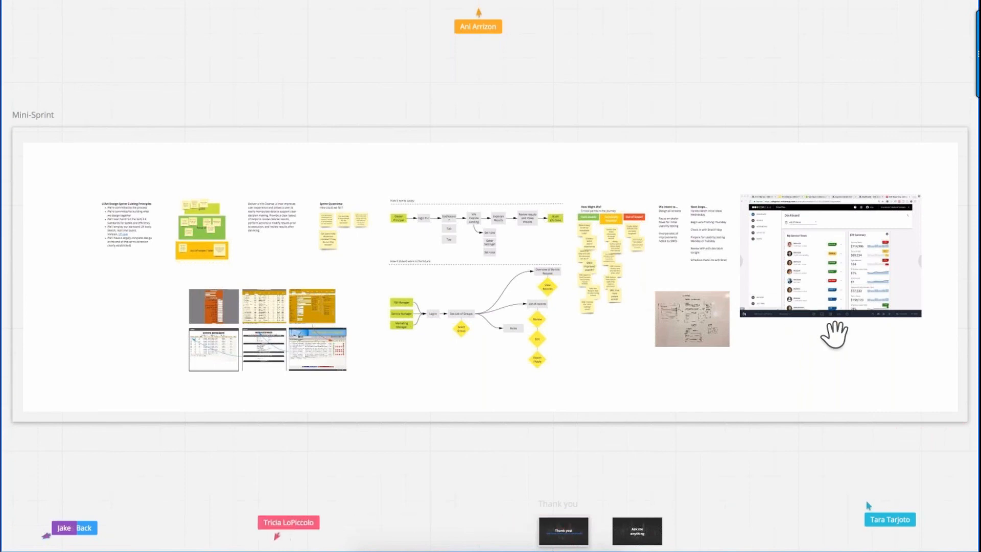
pyautogui.moveTo(724, 505)
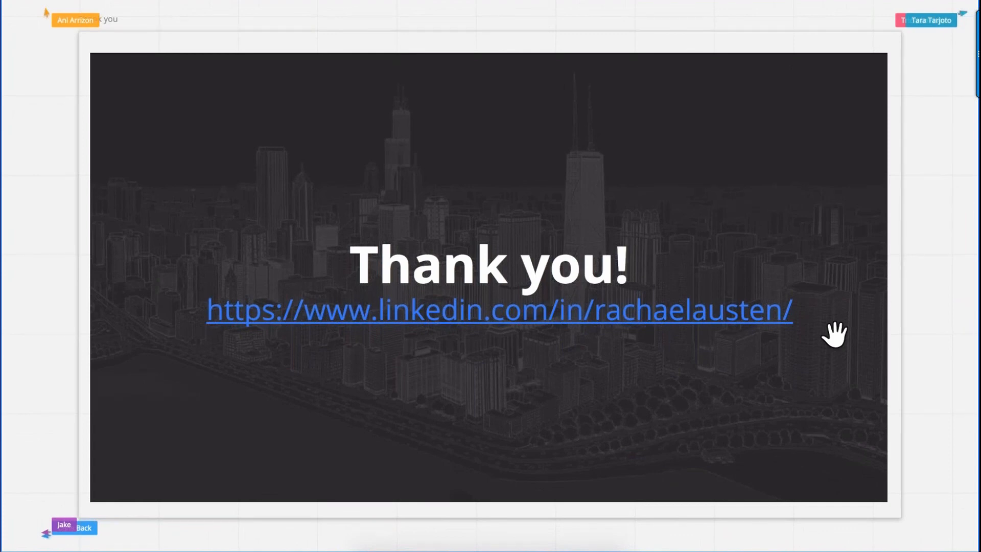
pyautogui.moveTo(598, 527)
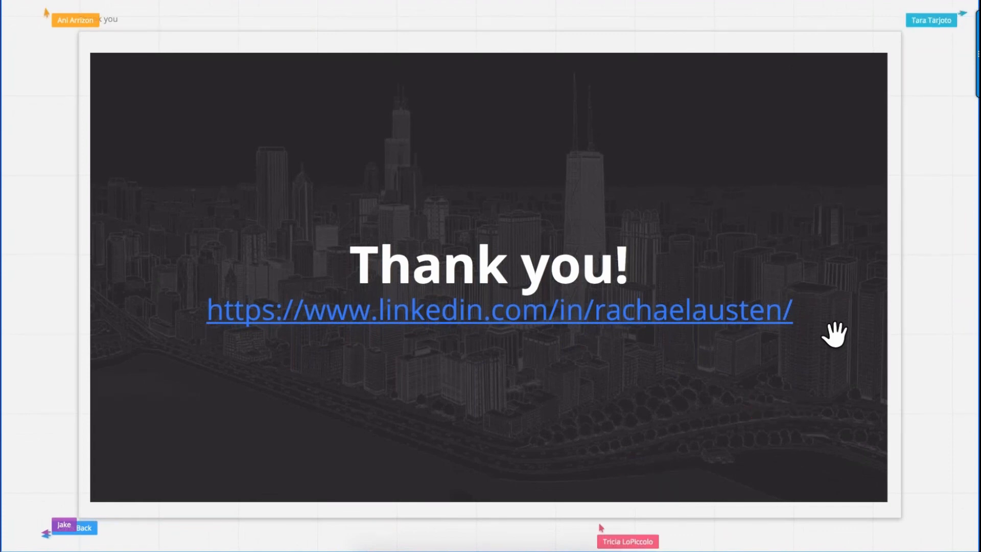